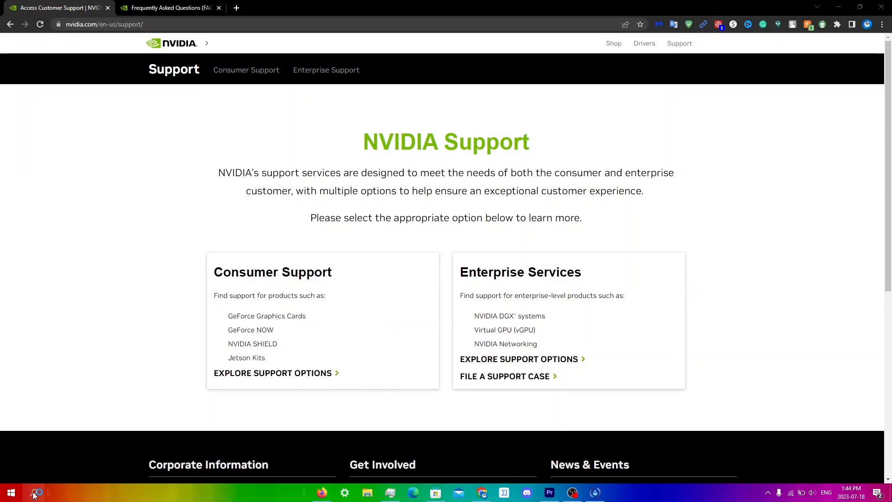
# Bring up the GeForce NOW window and maximize it on the Games home page.
pyautogui.click(618, 493)
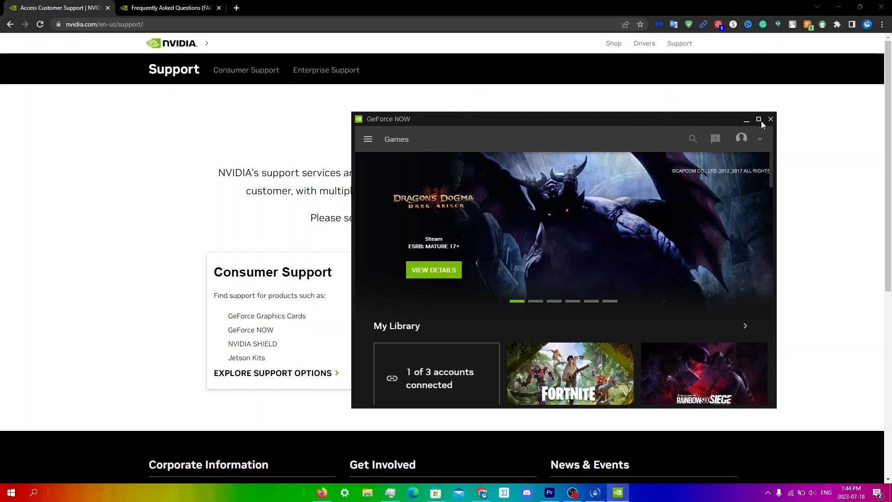
pyautogui.click(759, 119)
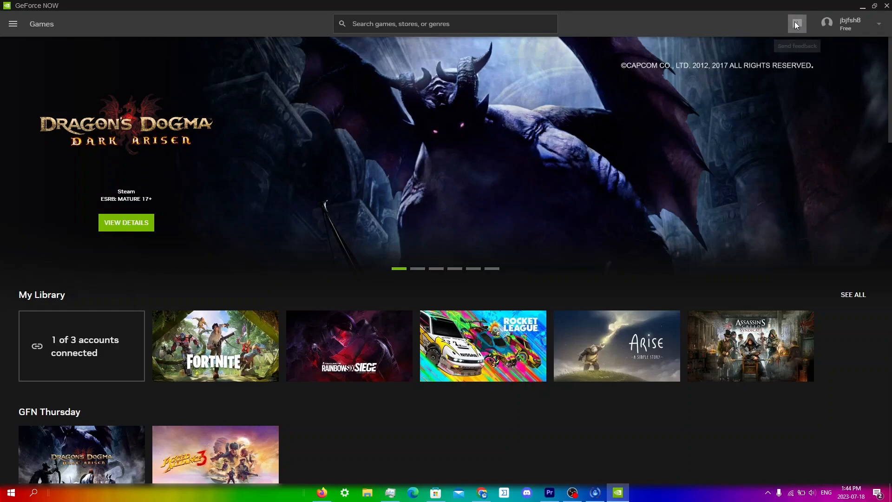
# Bring up the Send Feedback form and choose Issues as the feedback type.
pyautogui.click(797, 24)
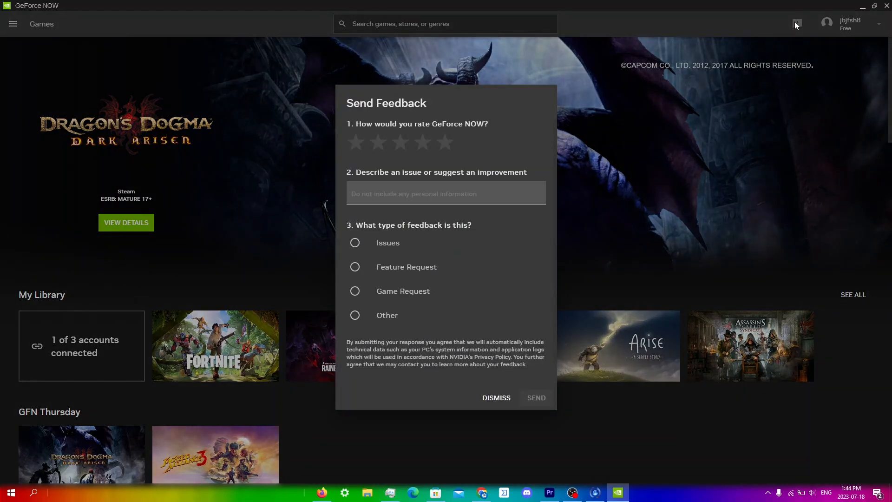
pyautogui.moveTo(604, 113)
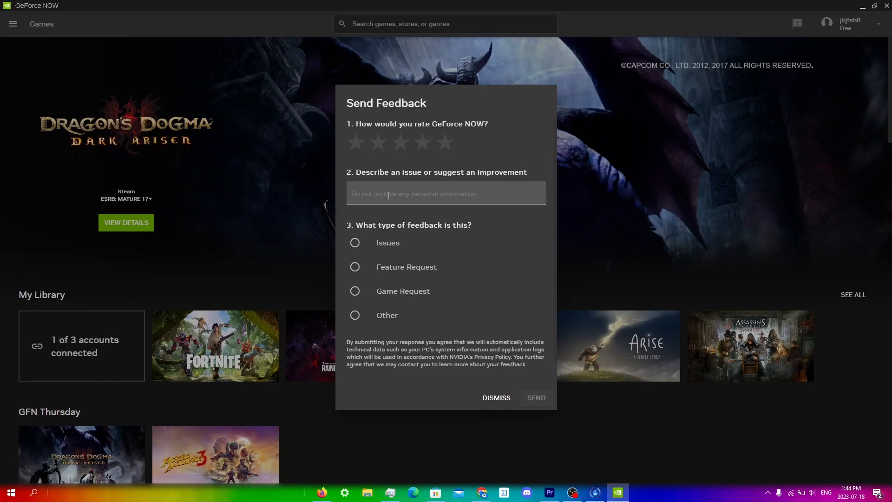
pyautogui.moveTo(452, 240)
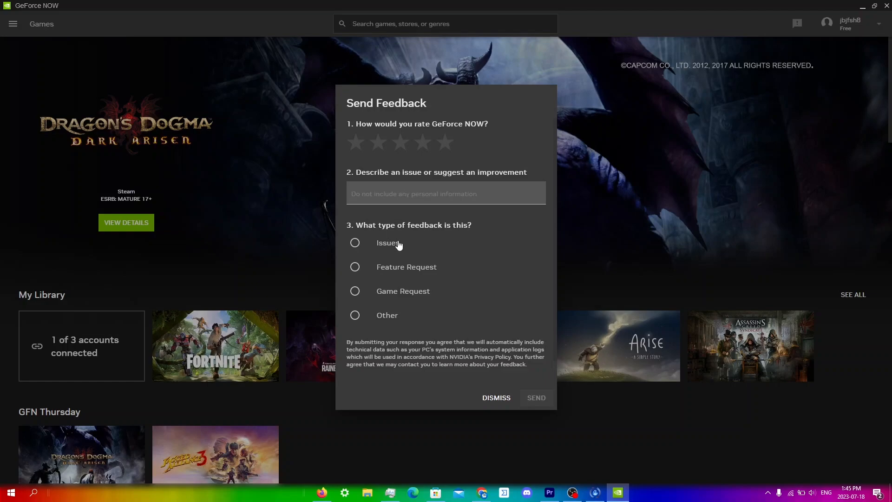
pyautogui.click(354, 242)
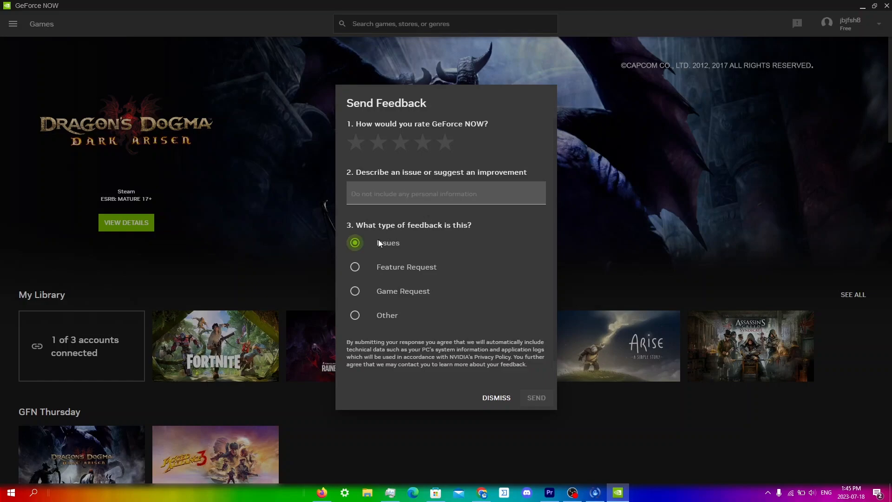
pyautogui.moveTo(385, 326)
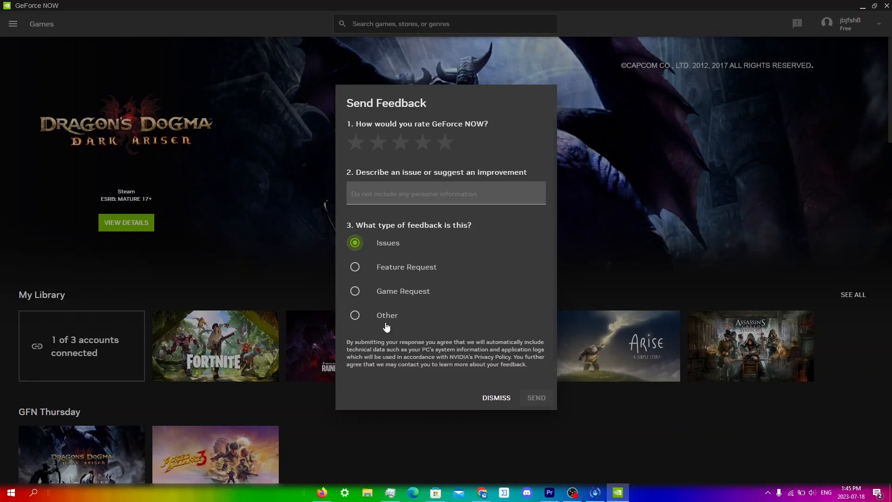
pyautogui.moveTo(535, 400)
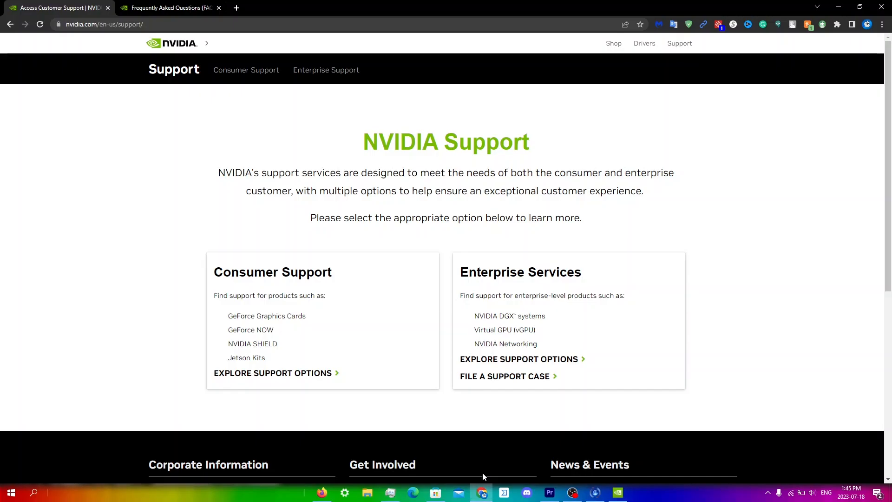
pyautogui.moveTo(192, 80)
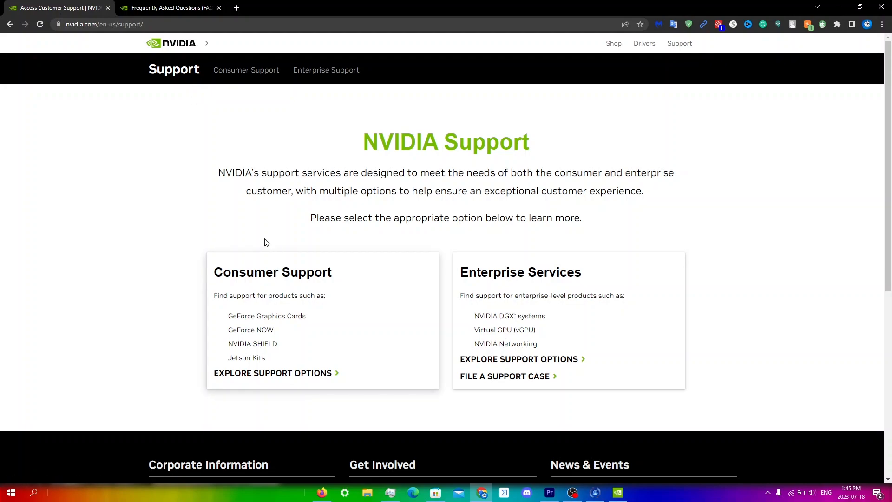
pyautogui.moveTo(257, 382)
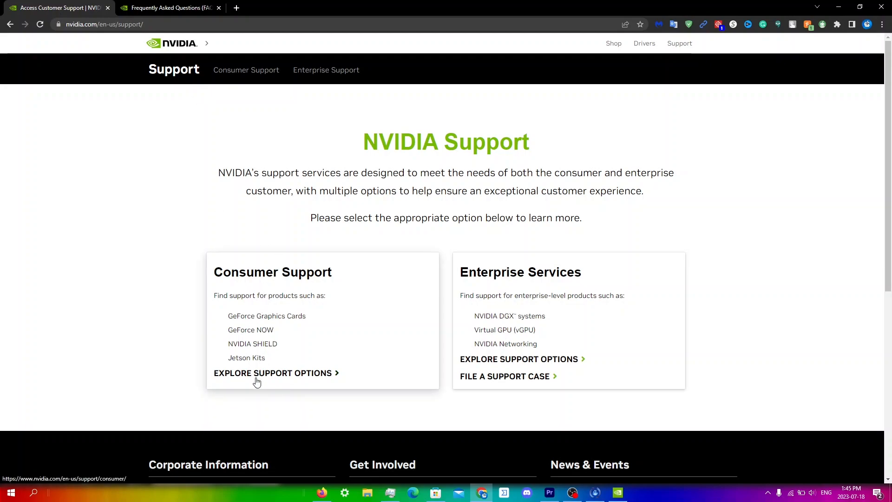
# Go to the Consumer Support page and bring the Ask us a question and Live chat cards into view.
pyautogui.click(273, 373)
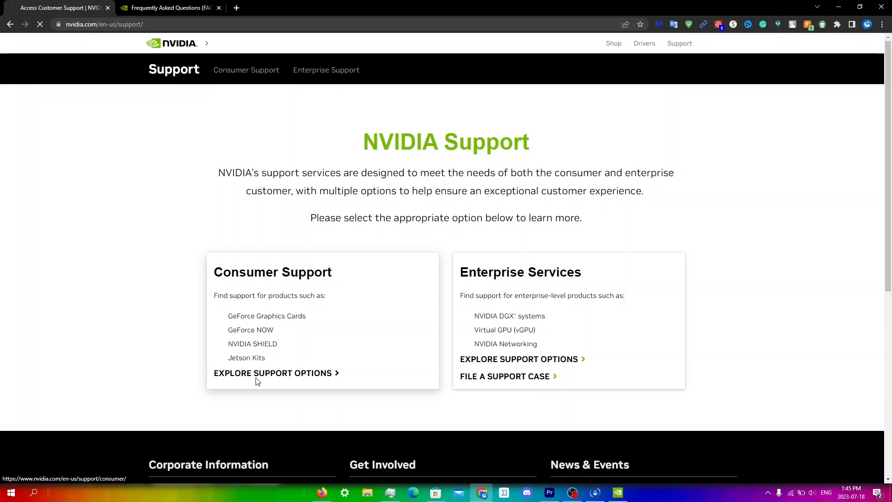
pyautogui.click(273, 373)
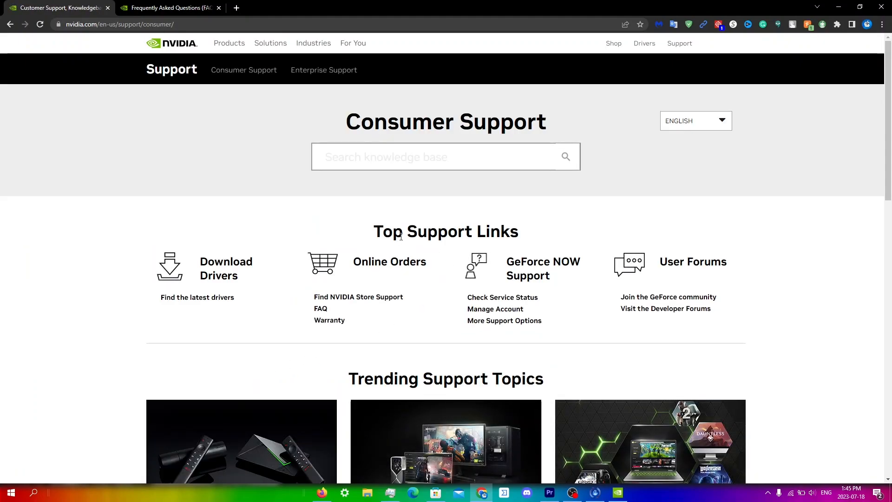
pyautogui.scroll(-3)
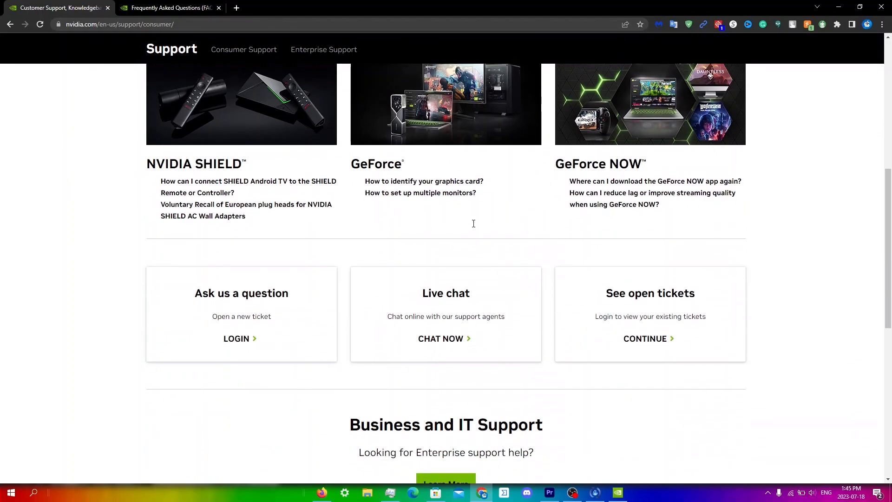
pyautogui.scroll(-3)
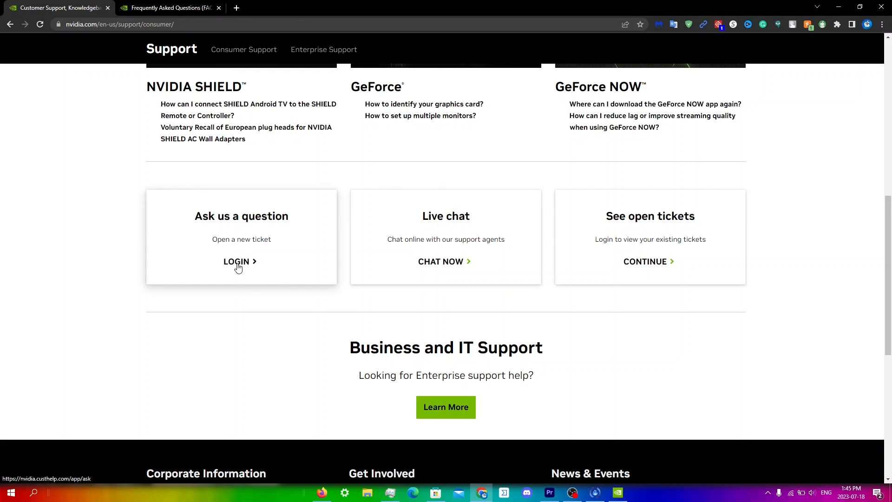
# Start a support ticket with GEFORCE NOW as product and Microsoft Windows 10 64-bit as OS, ready to write the question.
pyautogui.click(236, 261)
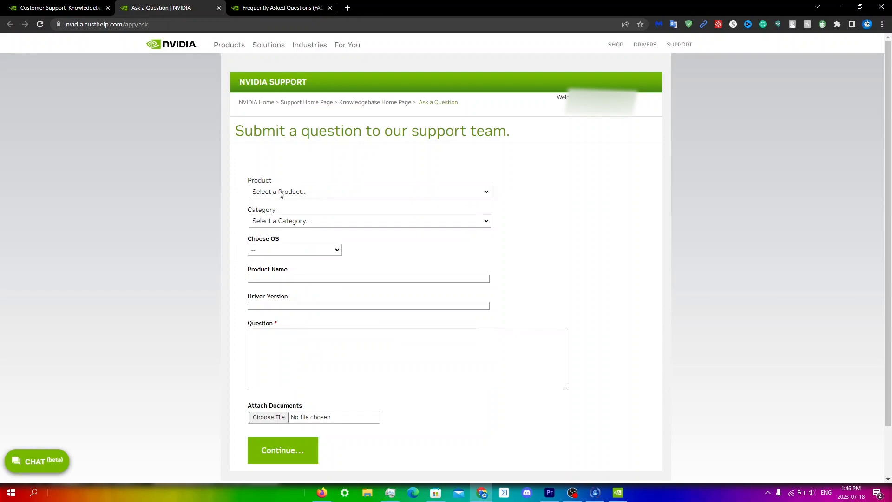
pyautogui.click(369, 191)
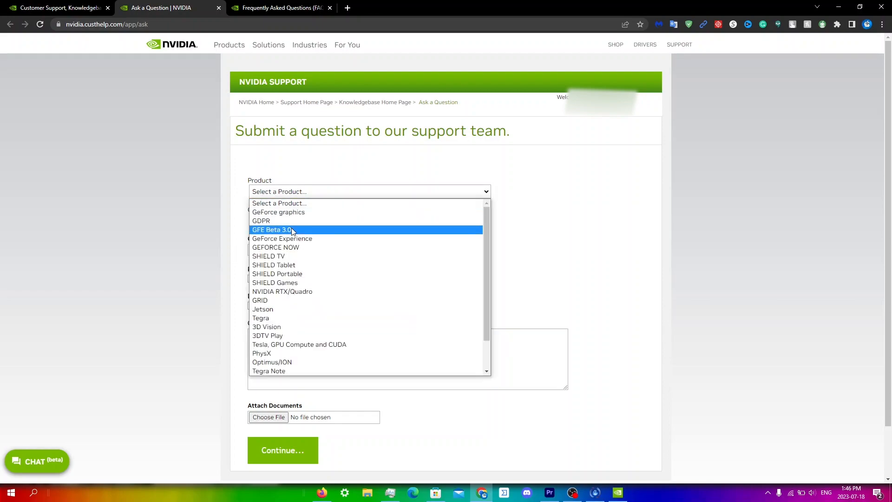
pyautogui.click(275, 247)
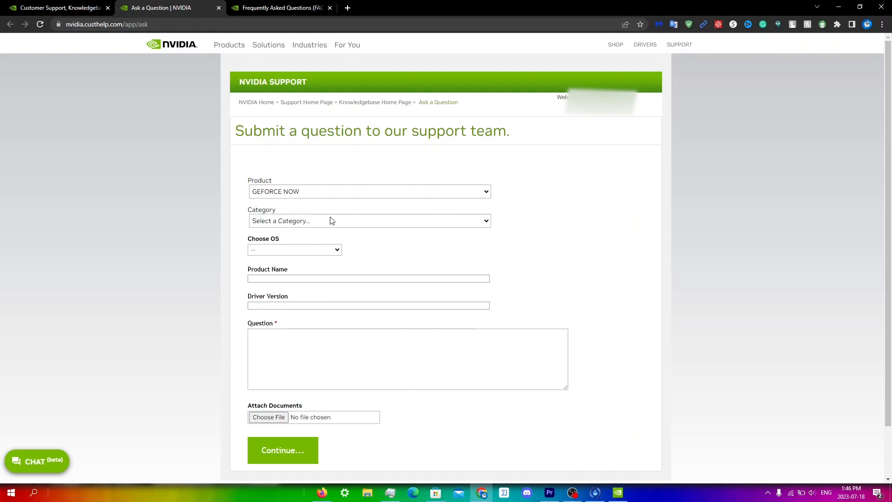
pyautogui.click(295, 249)
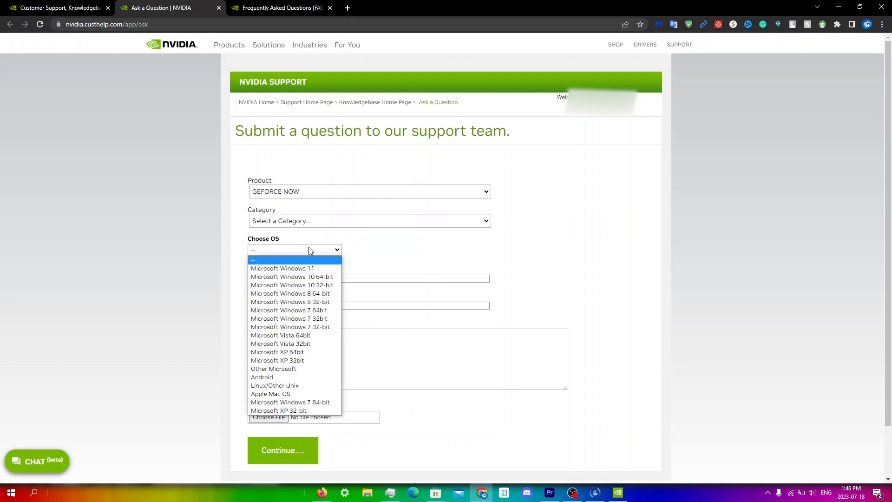
pyautogui.click(292, 277)
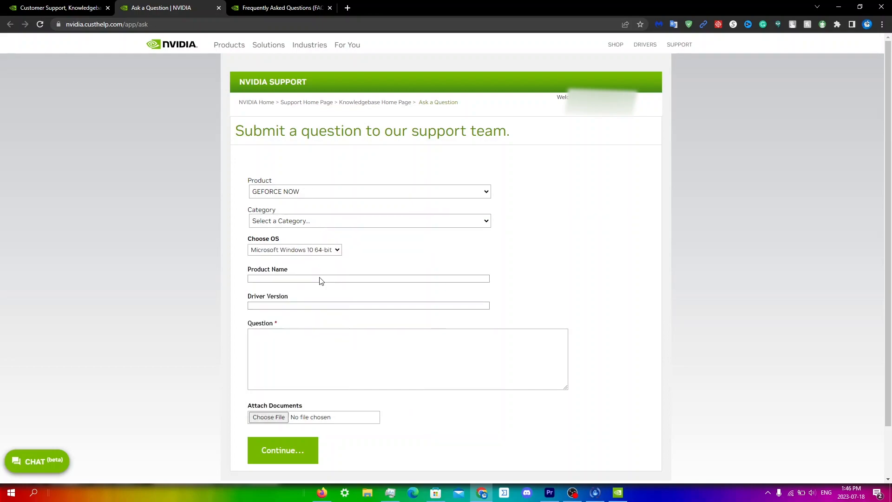
pyautogui.click(304, 353)
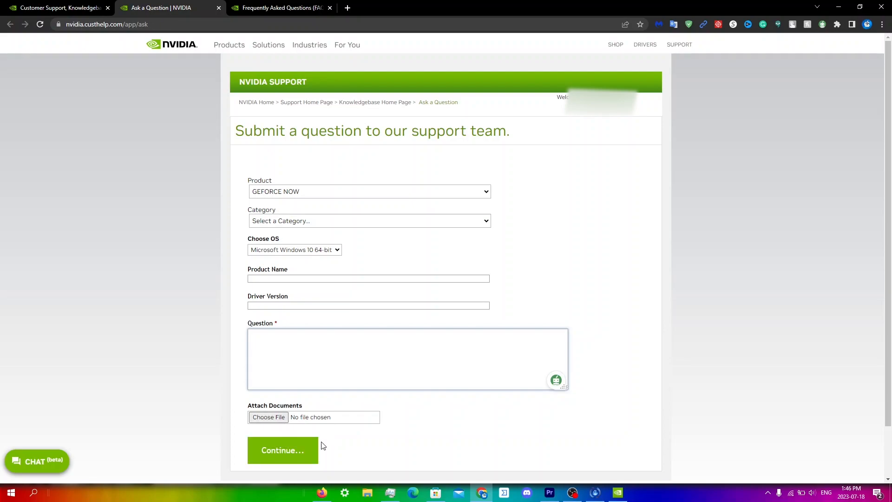
pyautogui.moveTo(78, 12)
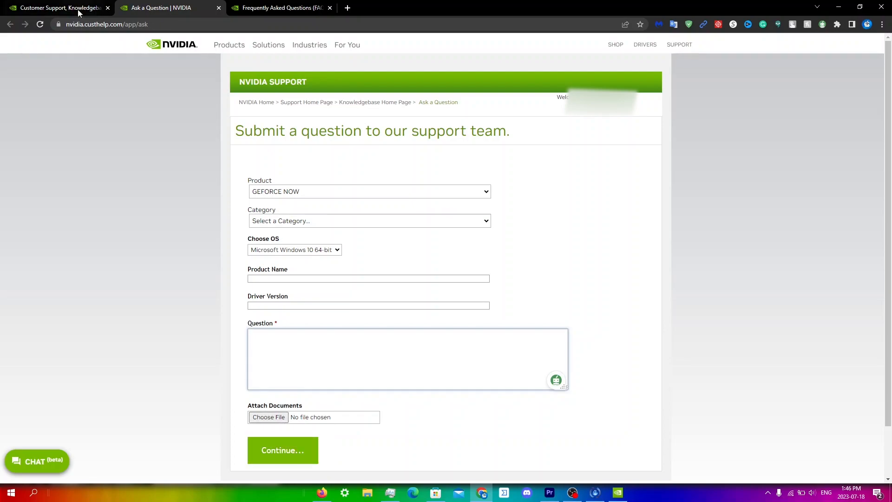
# Return to the Customer Support overview and start a live chat from the Live chat card.
pyautogui.click(56, 7)
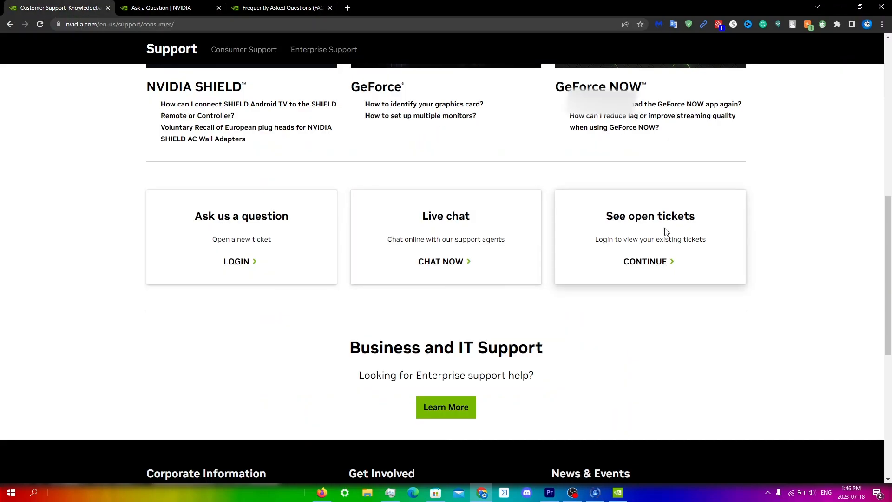
pyautogui.moveTo(663, 241)
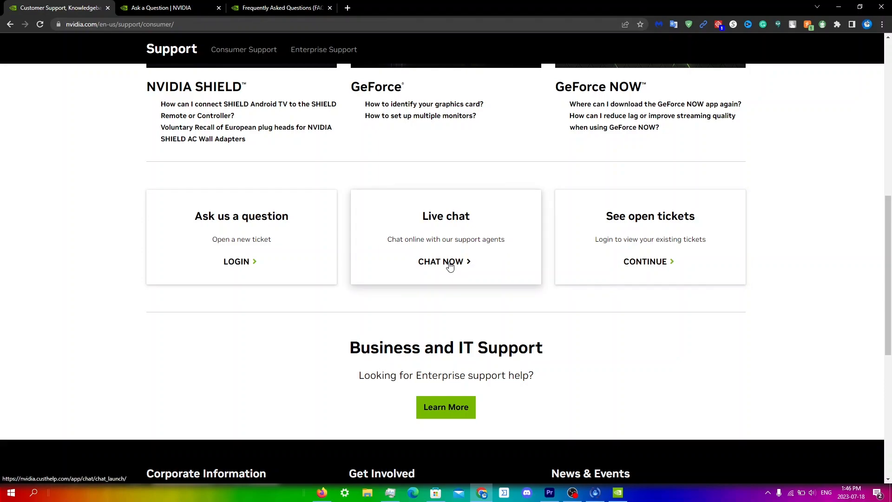
pyautogui.click(445, 261)
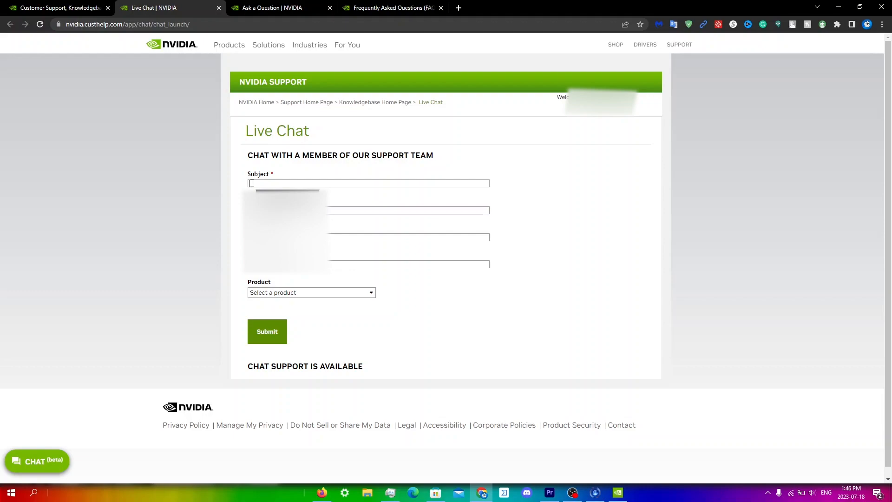
# Enter the subject 'GEFORC3E NOW ERROR CODE' and pick GEFORCE NOW as the chat product.
pyautogui.write('GEFORC3E NOW ERROR')
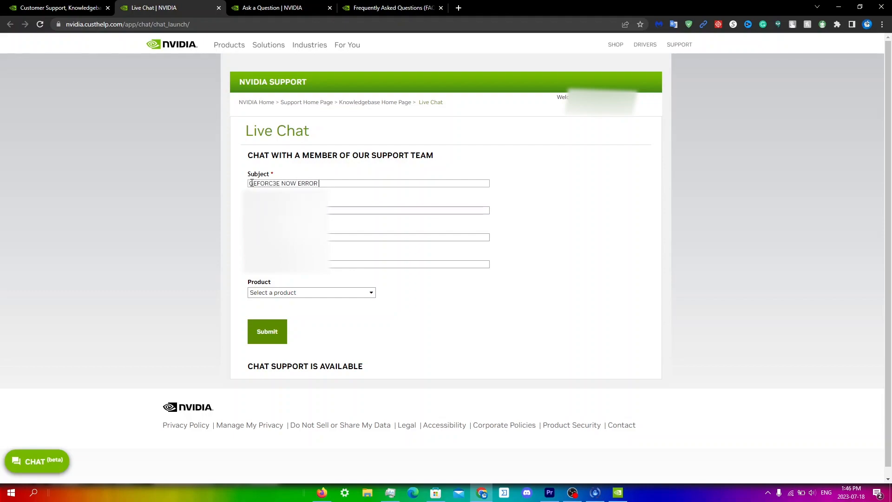
pyautogui.write('CODE')
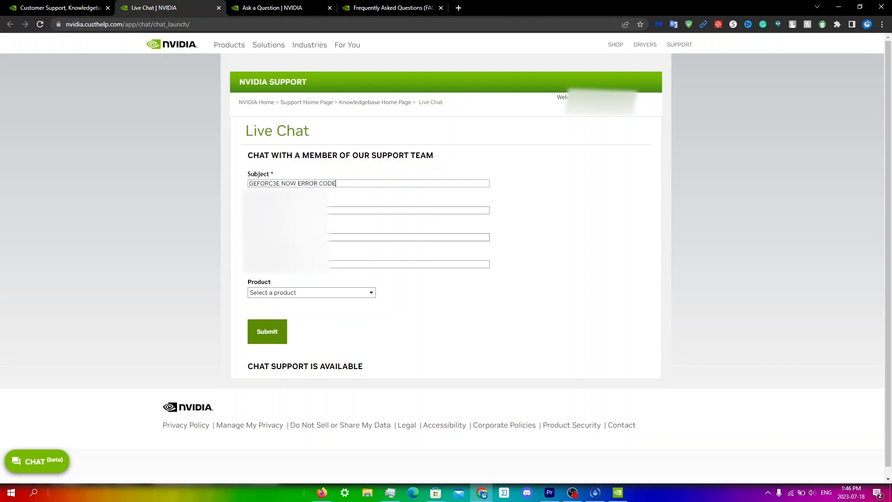
pyautogui.click(312, 292)
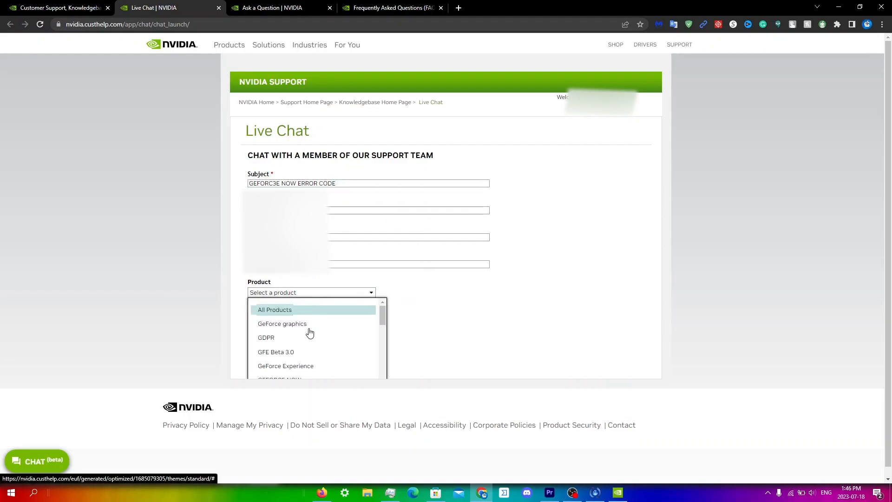
pyautogui.click(280, 379)
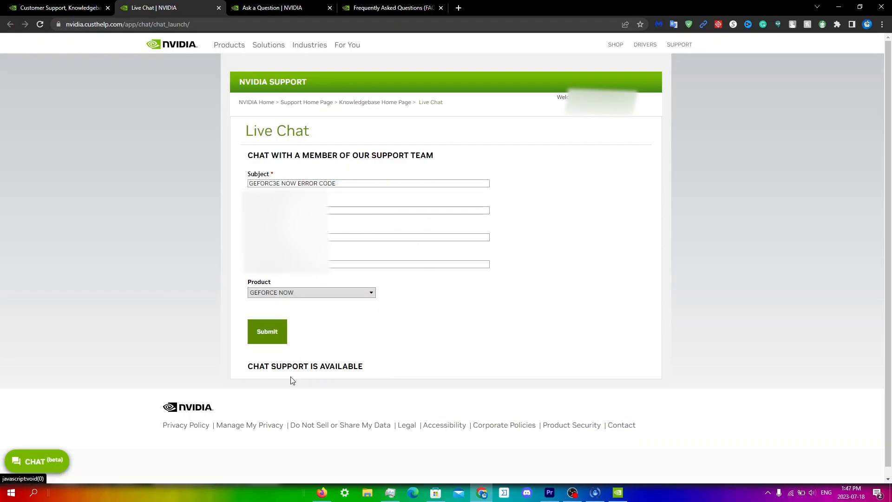
pyautogui.click(267, 331)
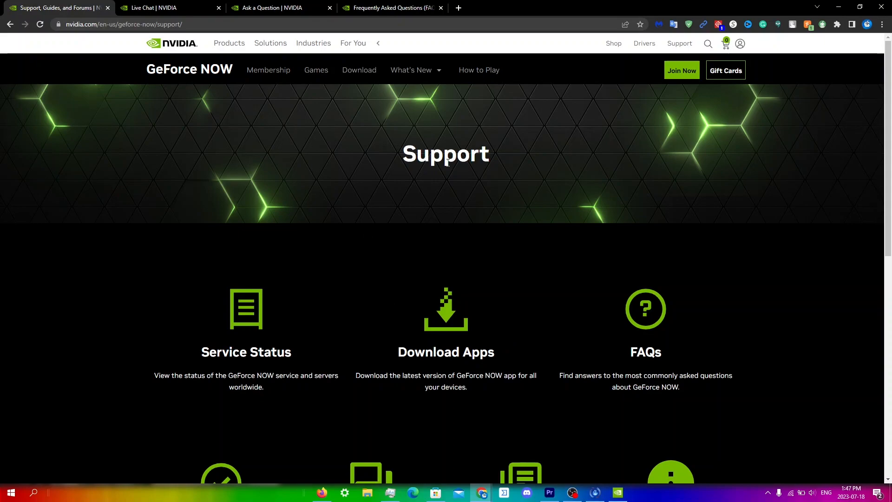
# Scroll down the GeForce NOW Support page toward its FAQs section.
pyautogui.scroll(-3)
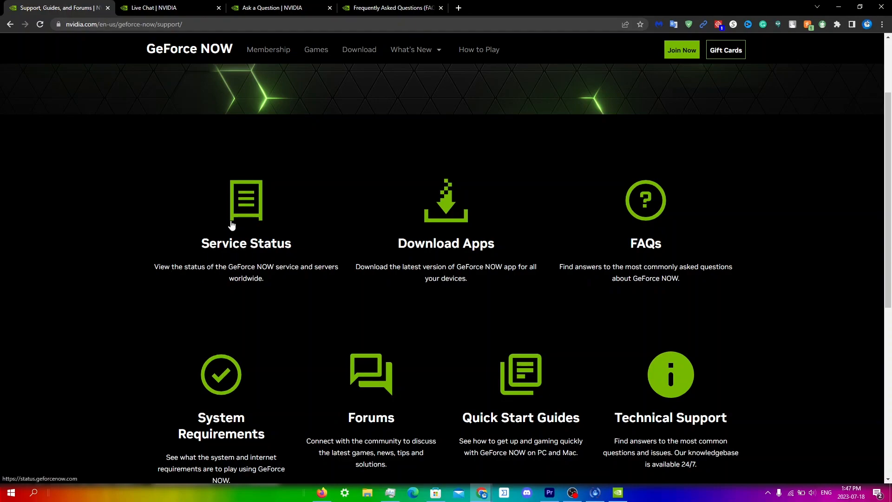
pyautogui.moveTo(245, 217)
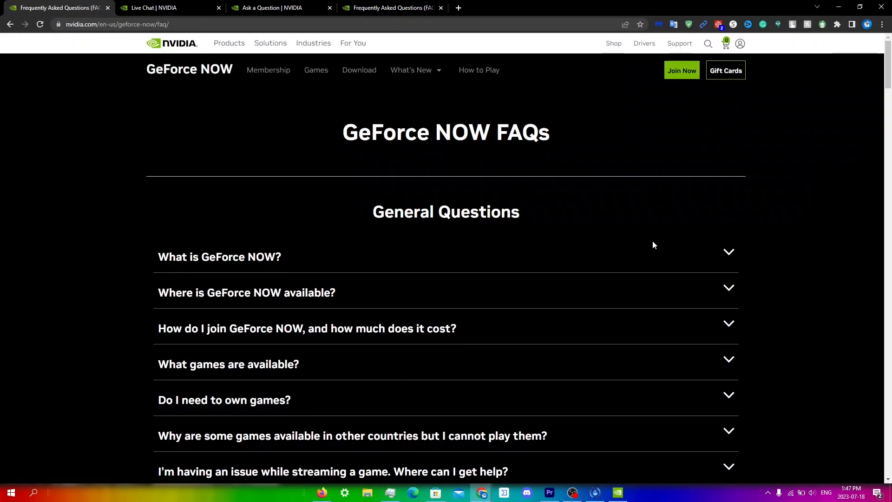
pyautogui.scroll(-3)
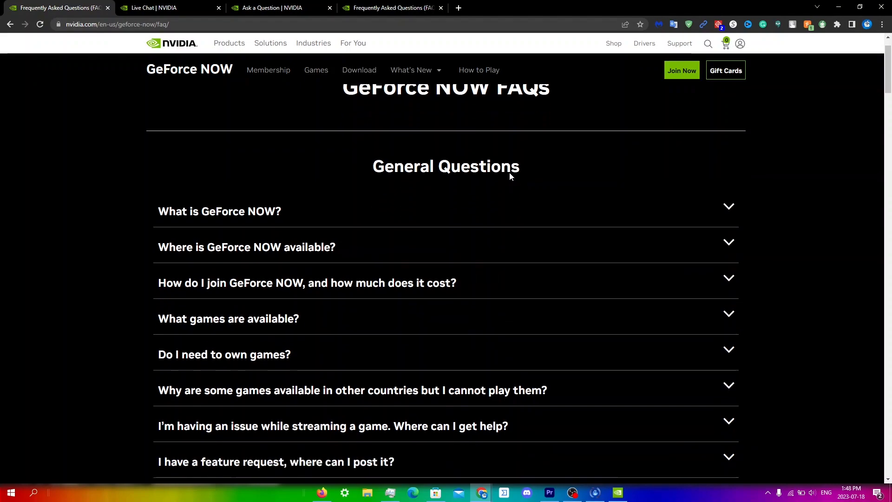
pyautogui.click(246, 247)
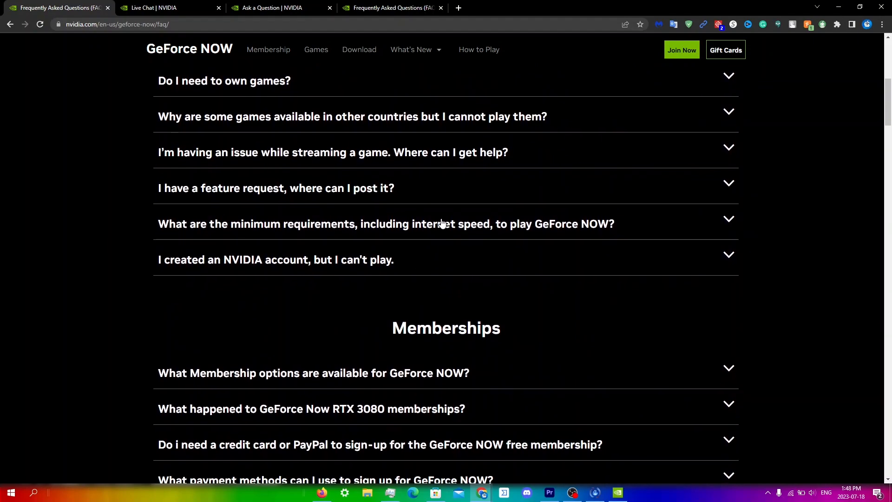
pyautogui.scroll(-3)
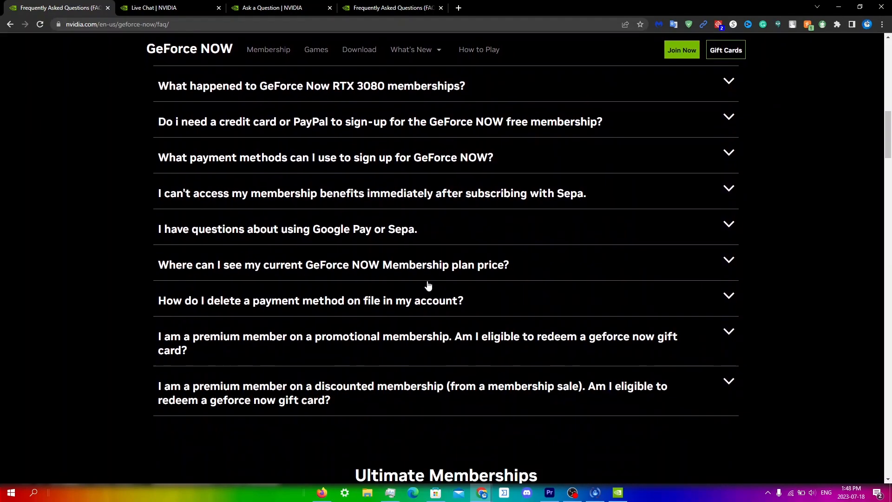